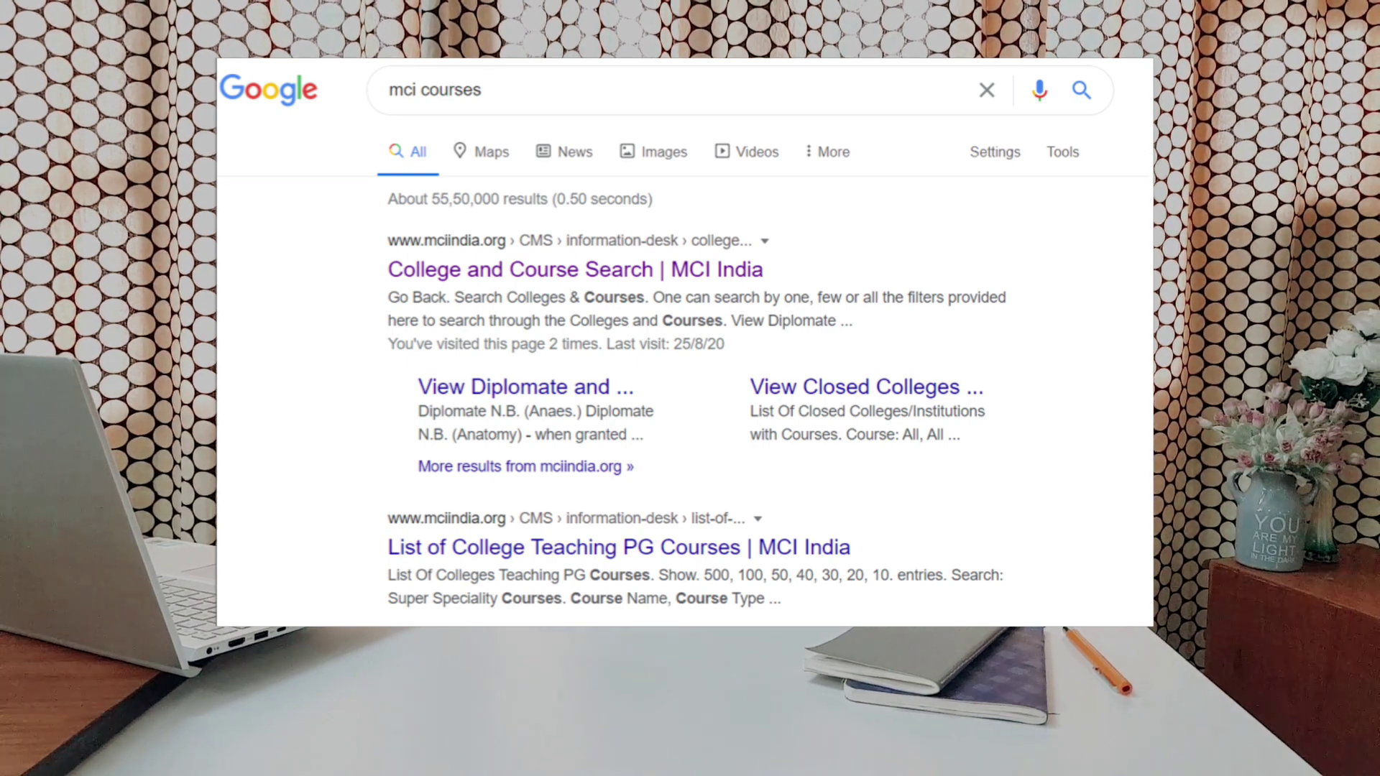
Reach the MCI India 'College and Course Search' page from the Google results
{"action": "left_click", "coordinate": [575, 270]}
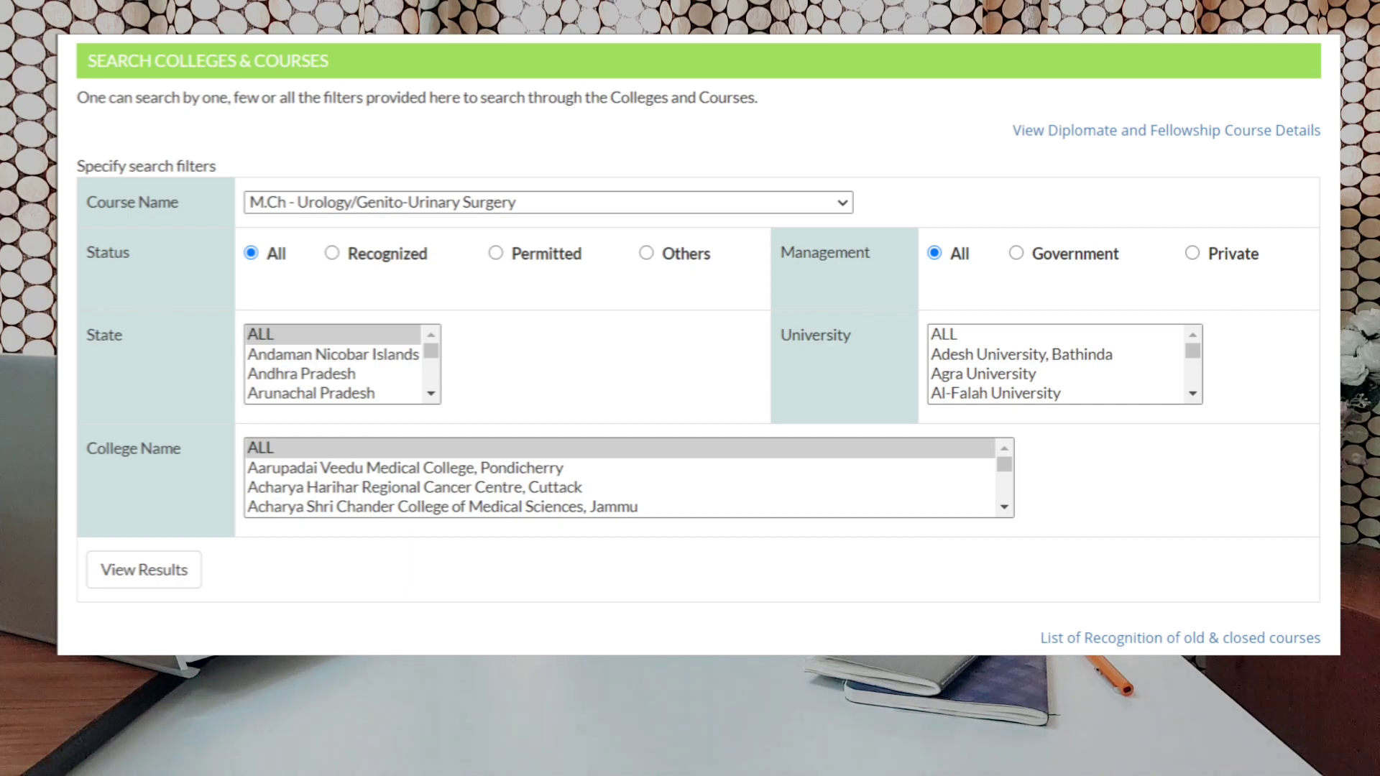
View results for M.Ch - Urology/Genito-Urinary Surgery with state, university and management left at All
{"action": "left_click", "coordinate": [144, 569]}
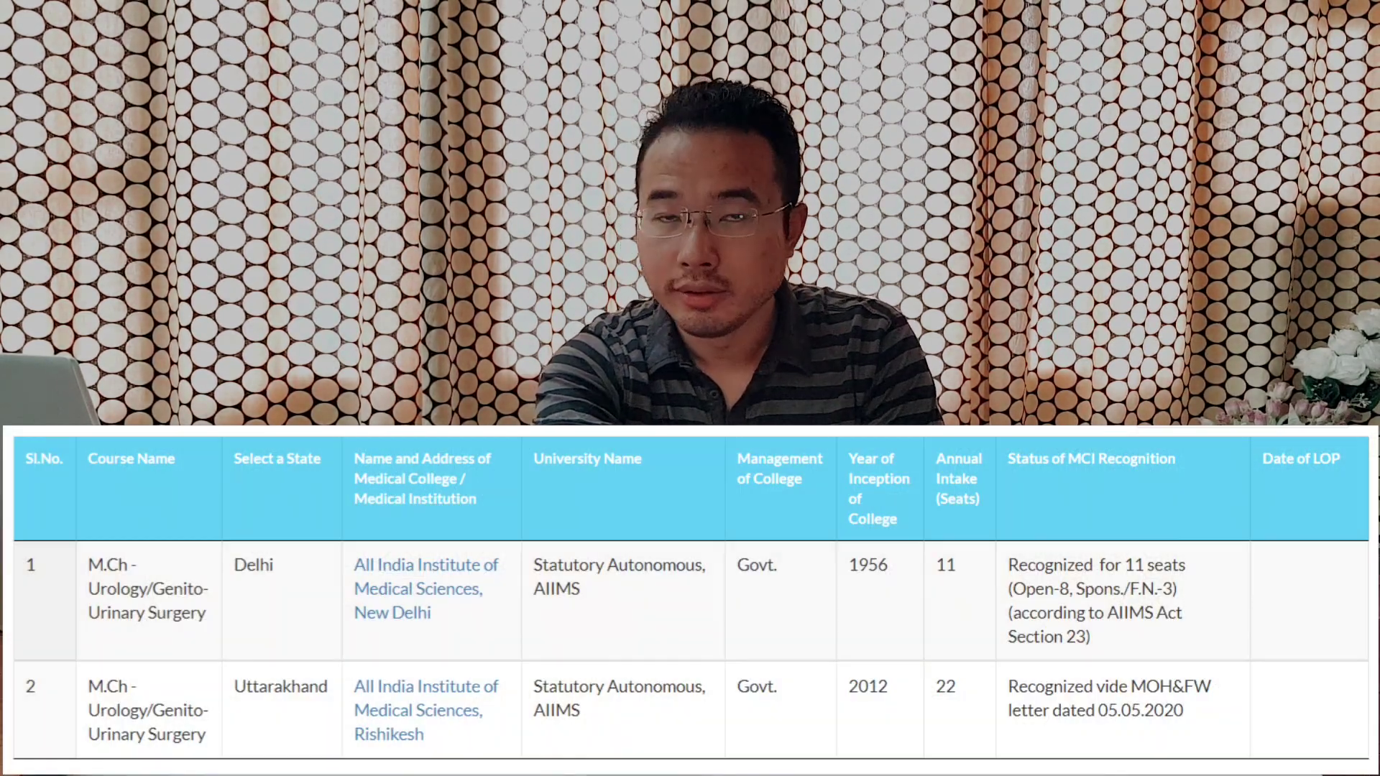